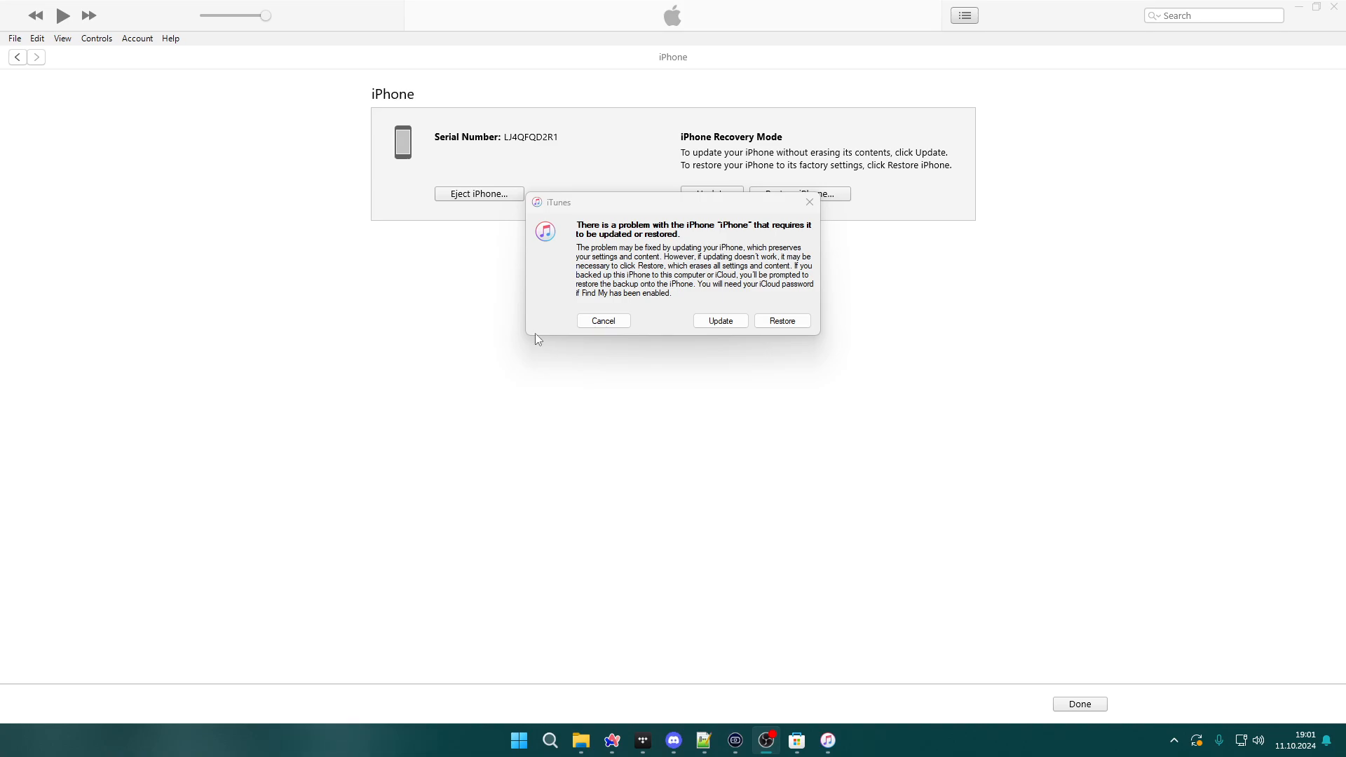
{"action": "mouse_move", "coordinate": [647, 183]}
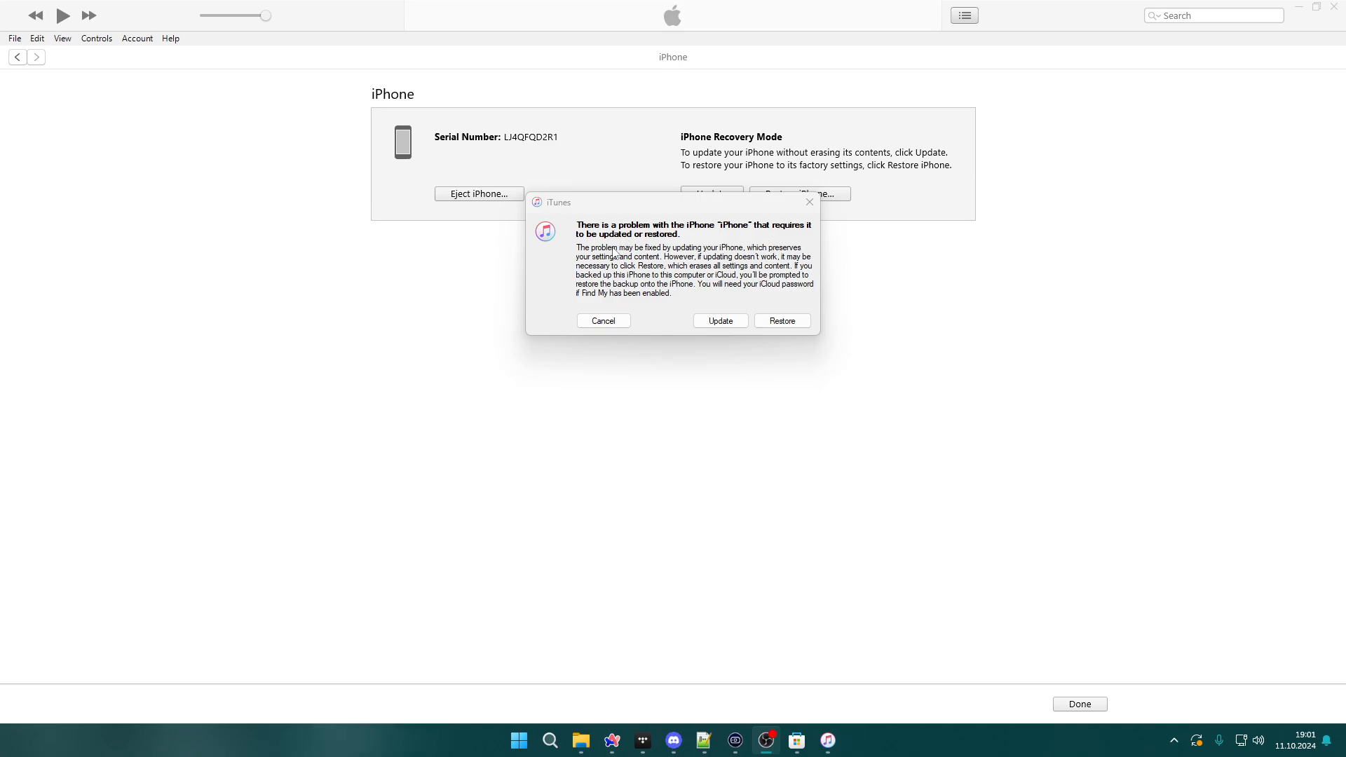
{"action": "mouse_move", "coordinate": [757, 275]}
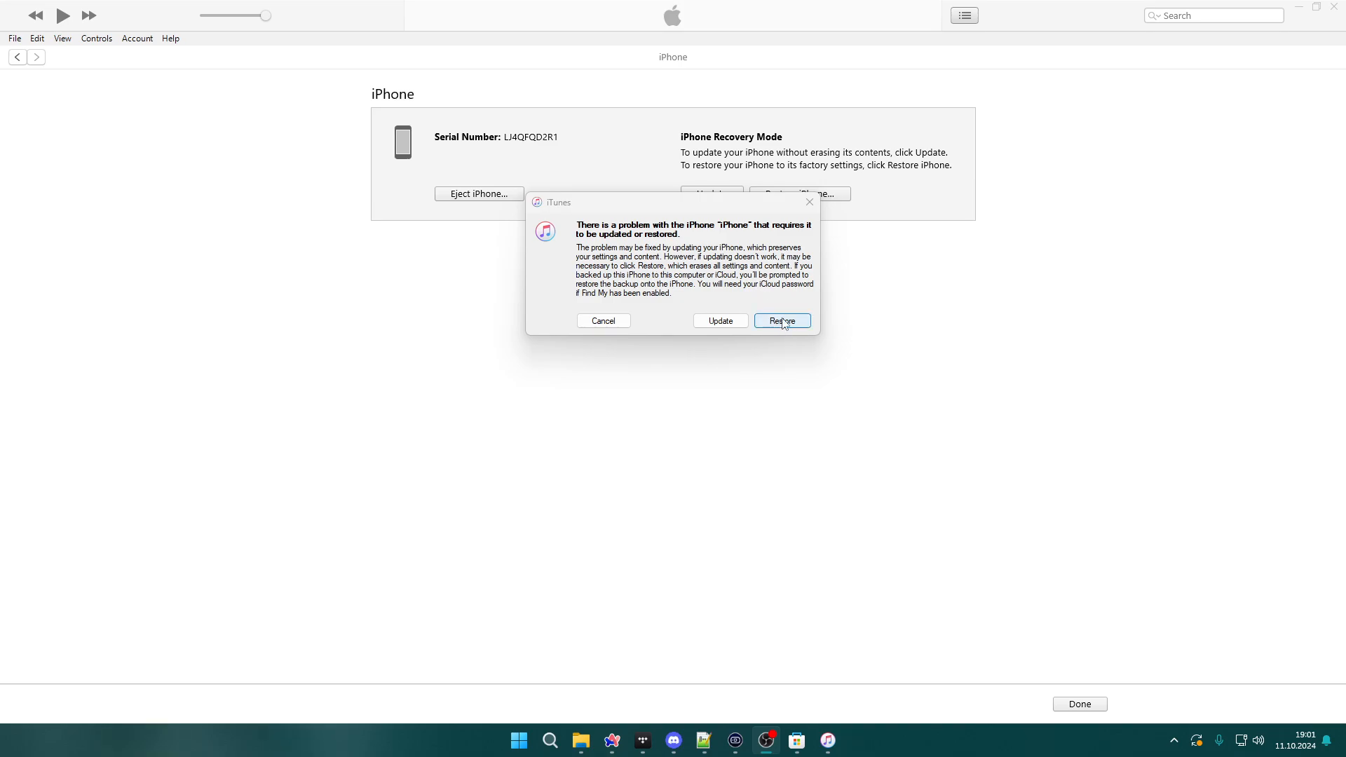
Choose Restore instead of Update in the iPhone problem dialog
{"action": "left_click", "coordinate": [781, 320]}
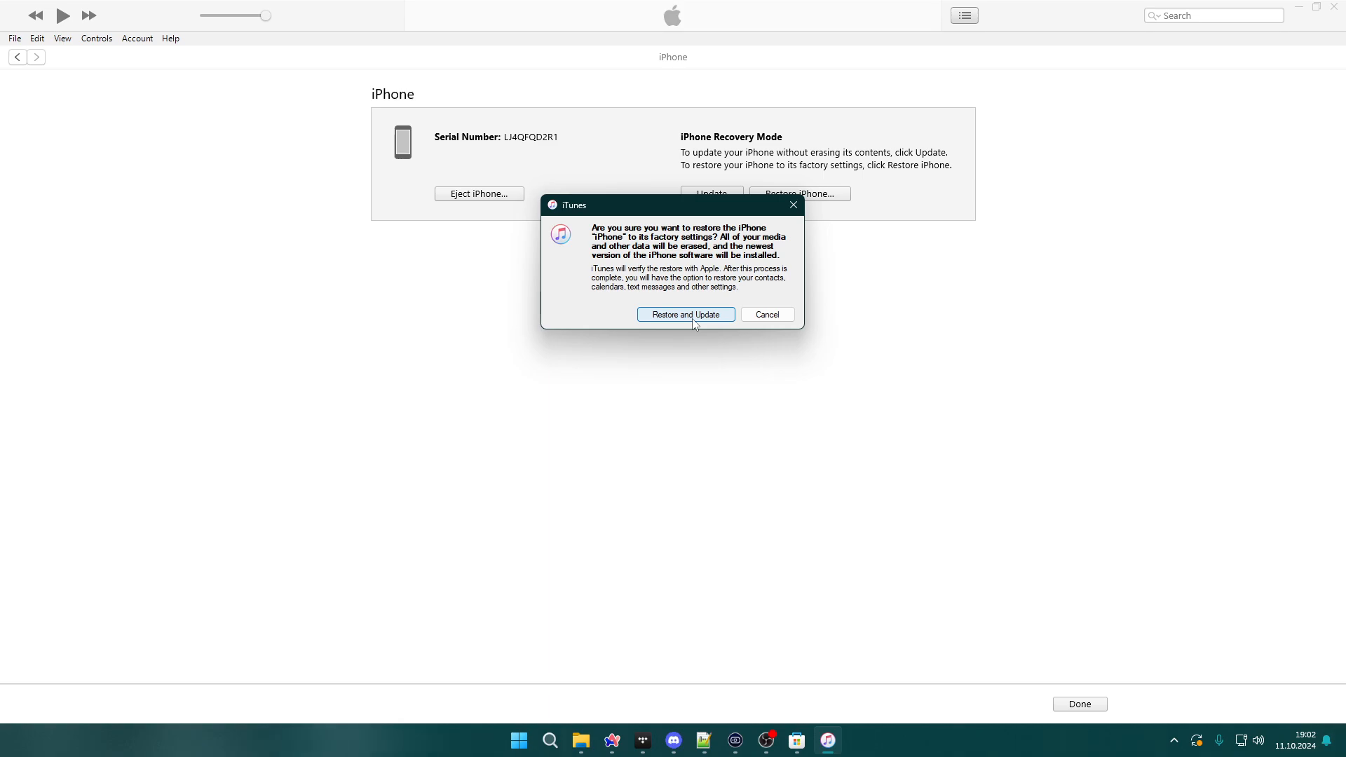
{"action": "mouse_move", "coordinate": [781, 310]}
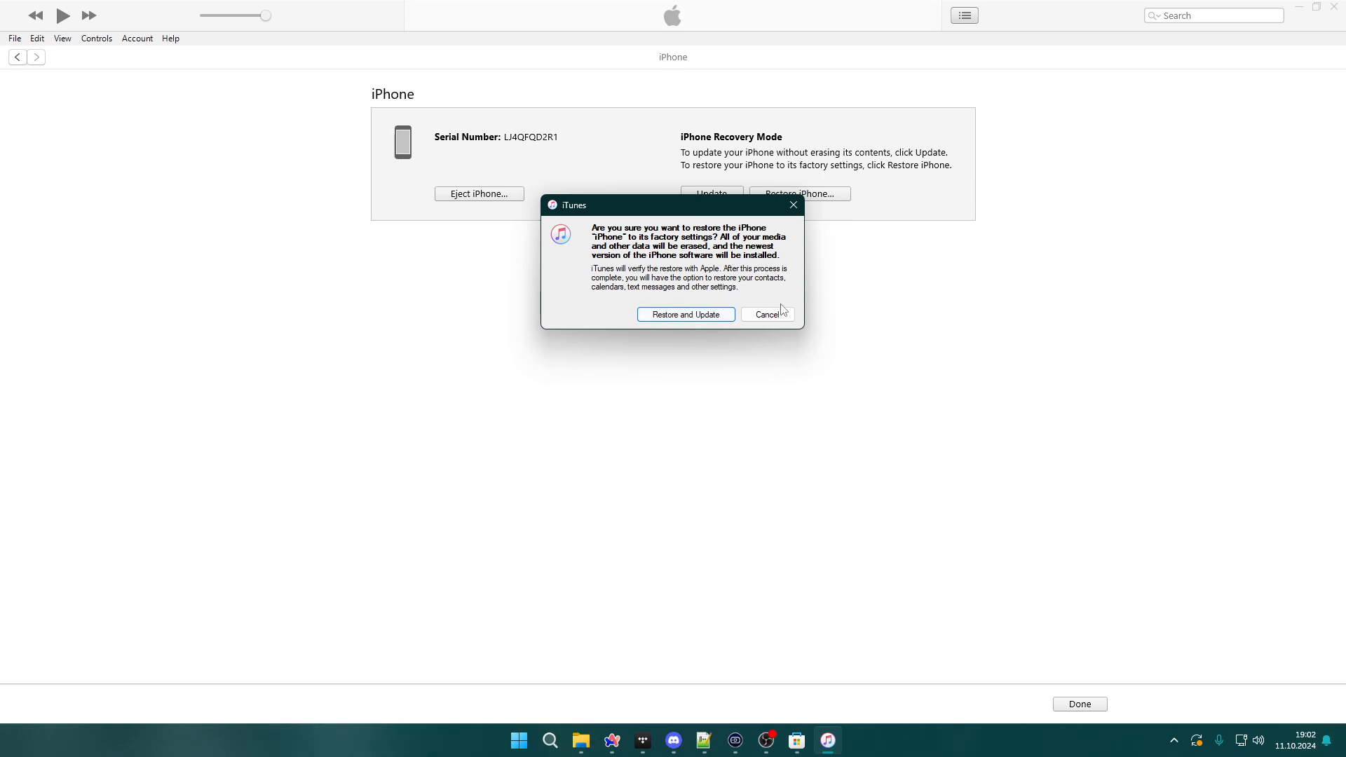
Cancel the factory-reset confirmation and return to the iPhone's Recovery Mode page
{"action": "left_click", "coordinate": [766, 314]}
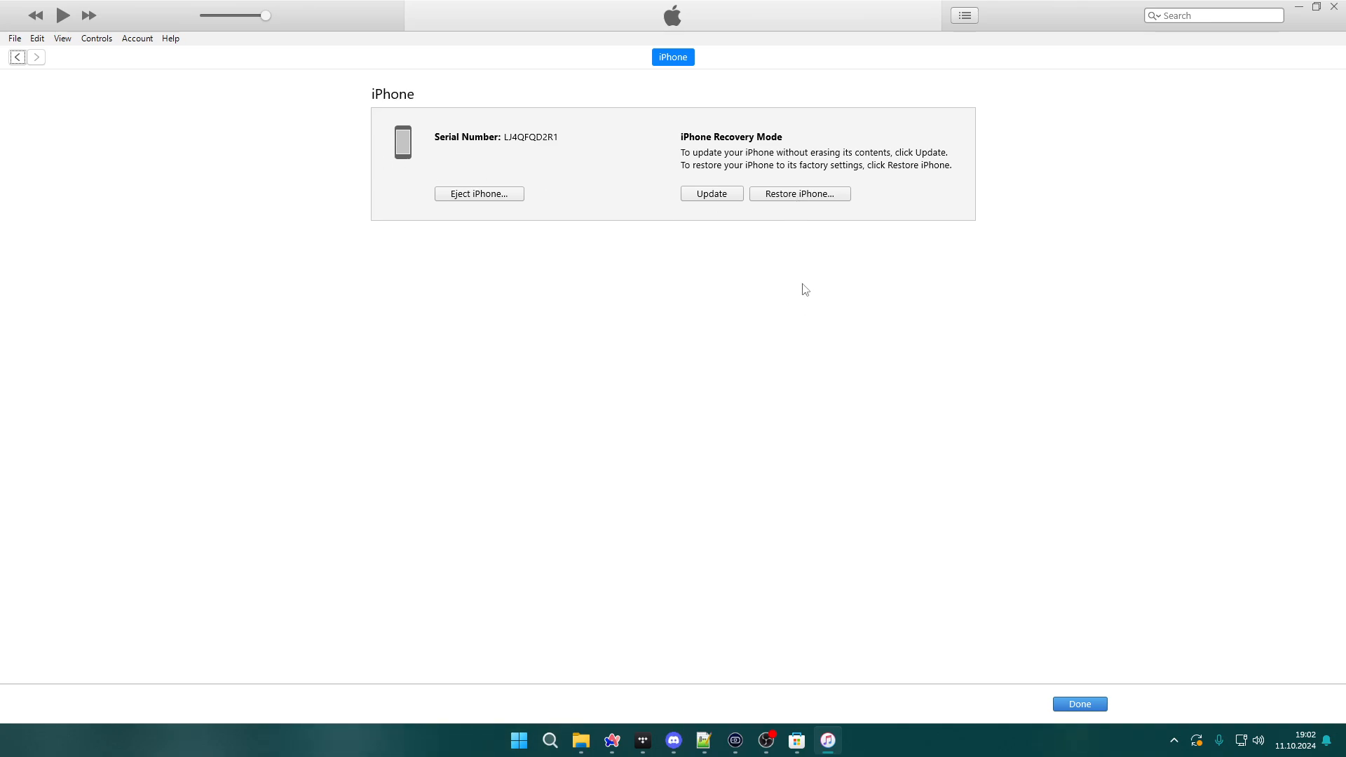
{"action": "mouse_move", "coordinate": [805, 204]}
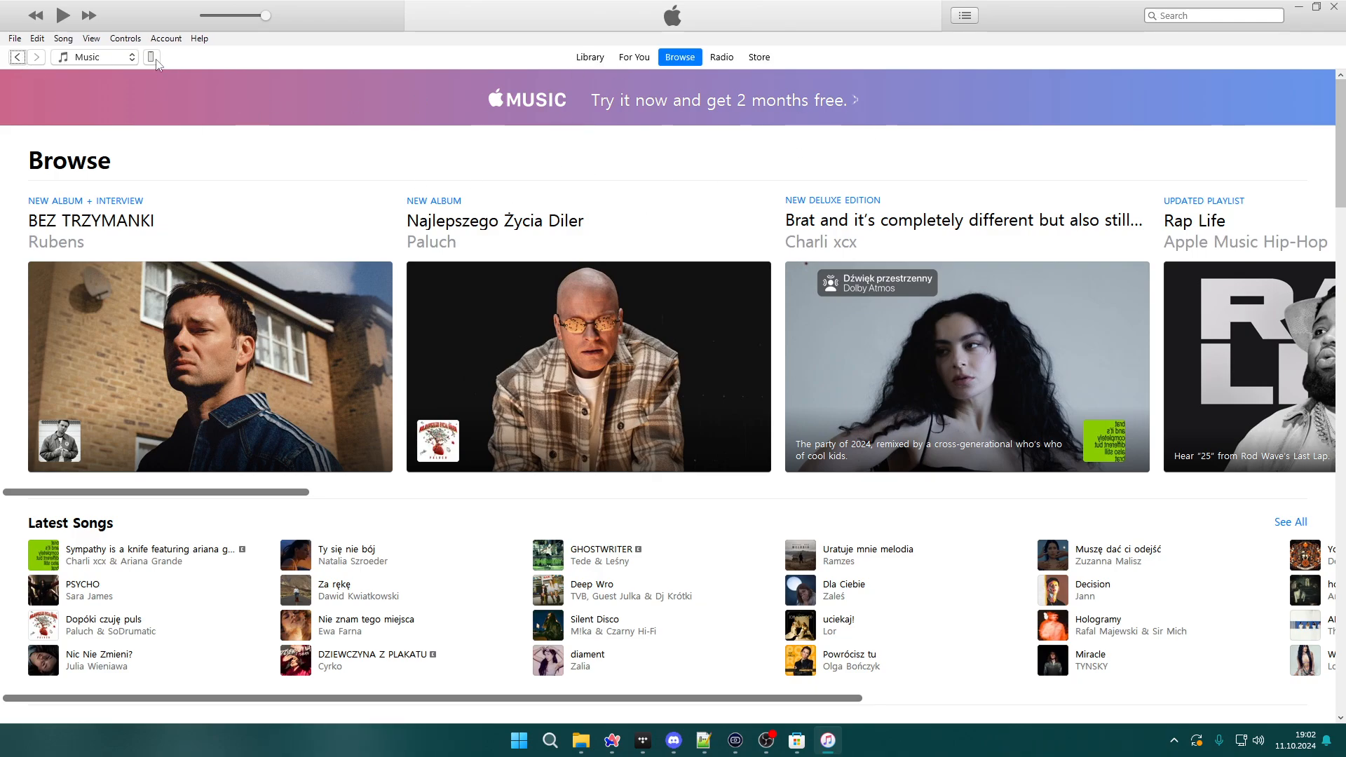
{"action": "left_click", "coordinate": [153, 56]}
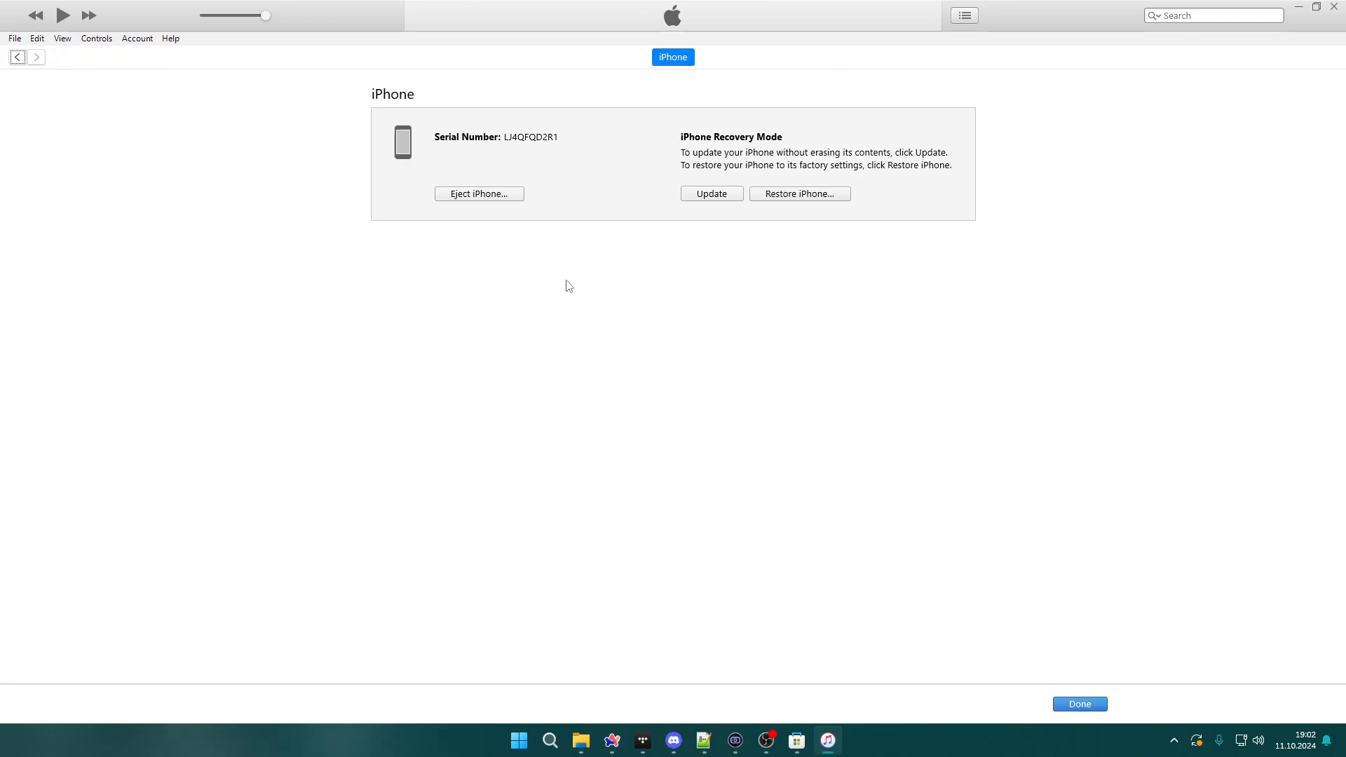
{"action": "mouse_move", "coordinate": [626, 256]}
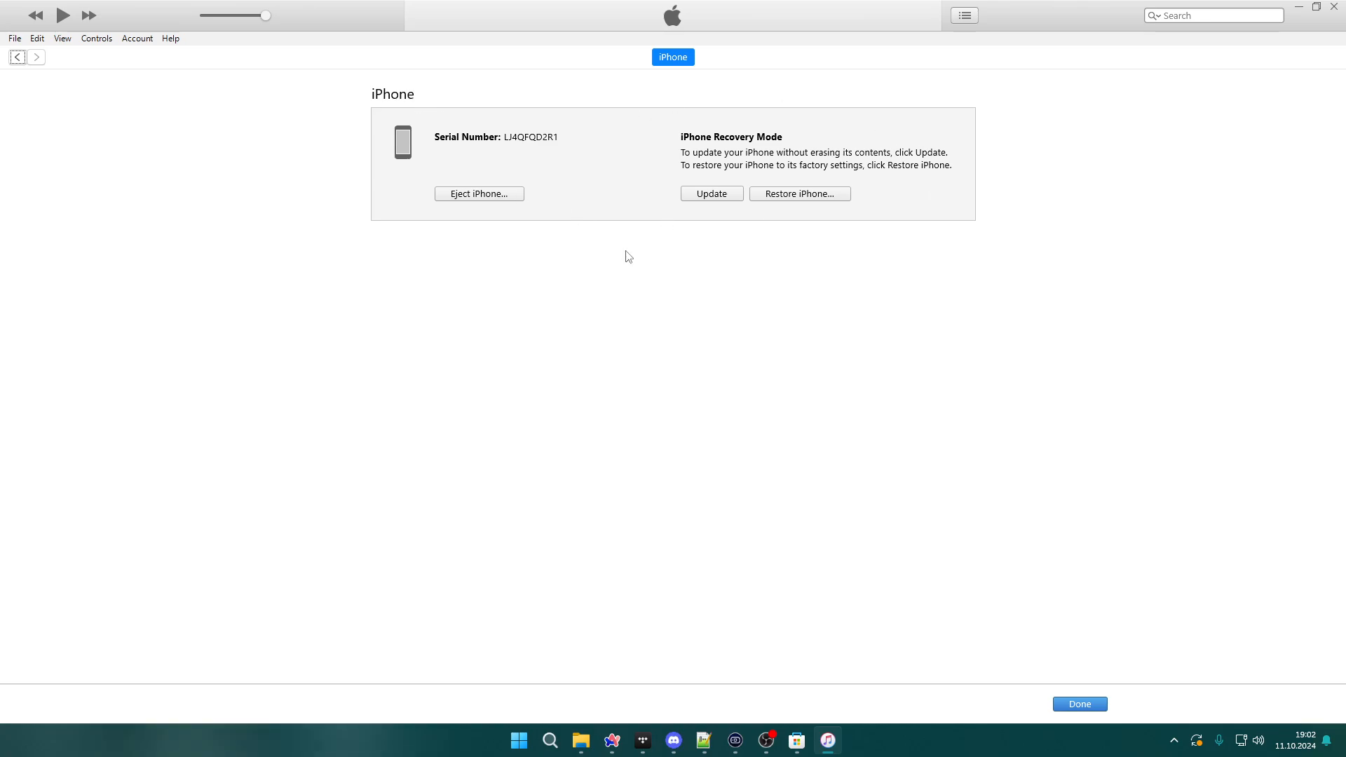
{"action": "mouse_move", "coordinate": [856, 207]}
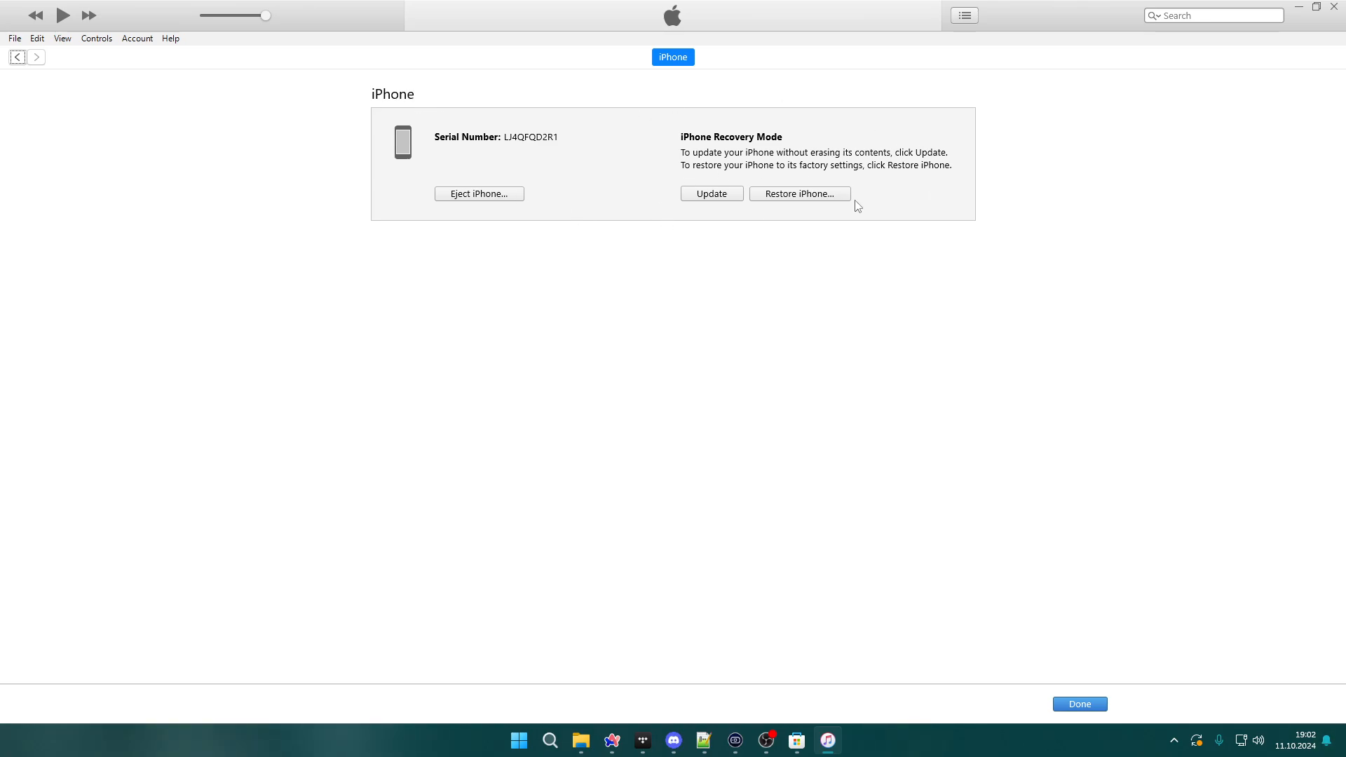
Start 'Restore iPhone...' from the Recovery Mode page to reopen the factory-reset warning
{"action": "left_click", "coordinate": [799, 194]}
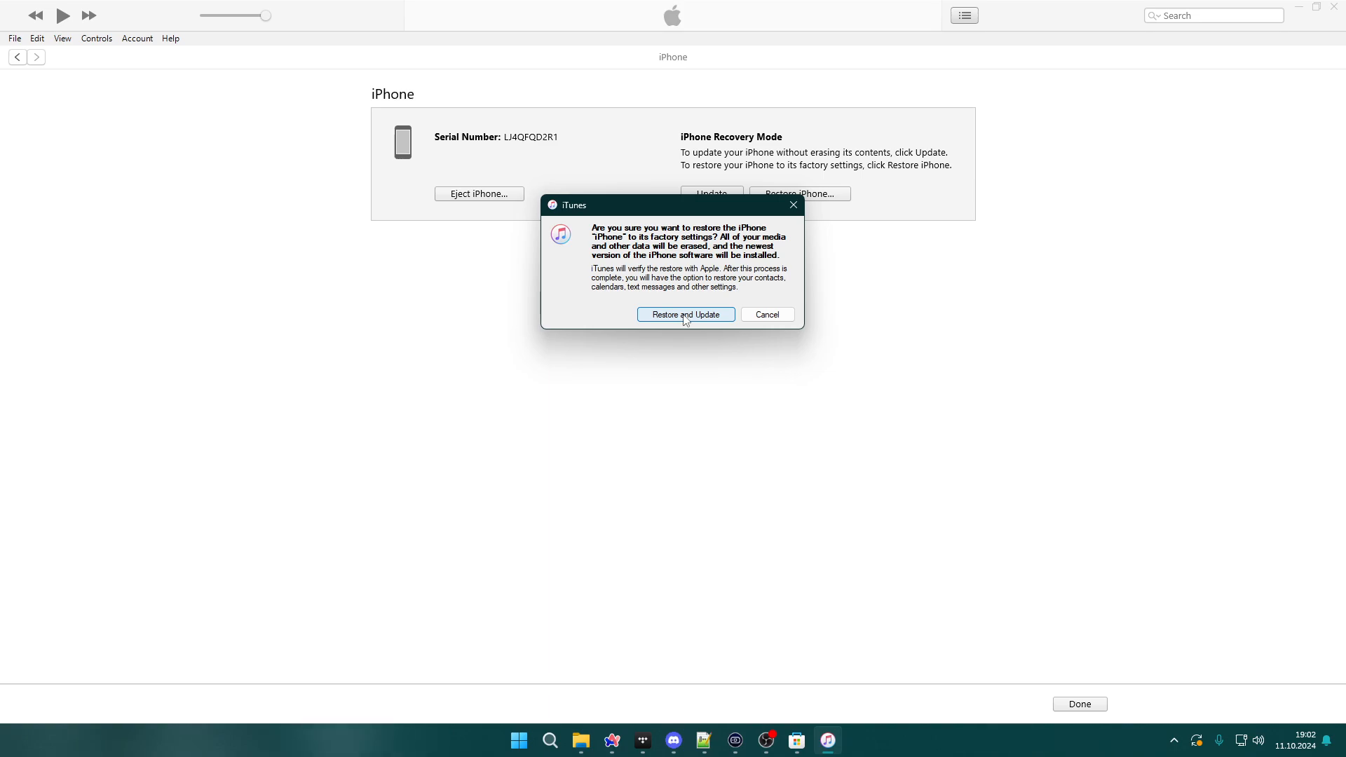
{"action": "mouse_move", "coordinate": [625, 185]}
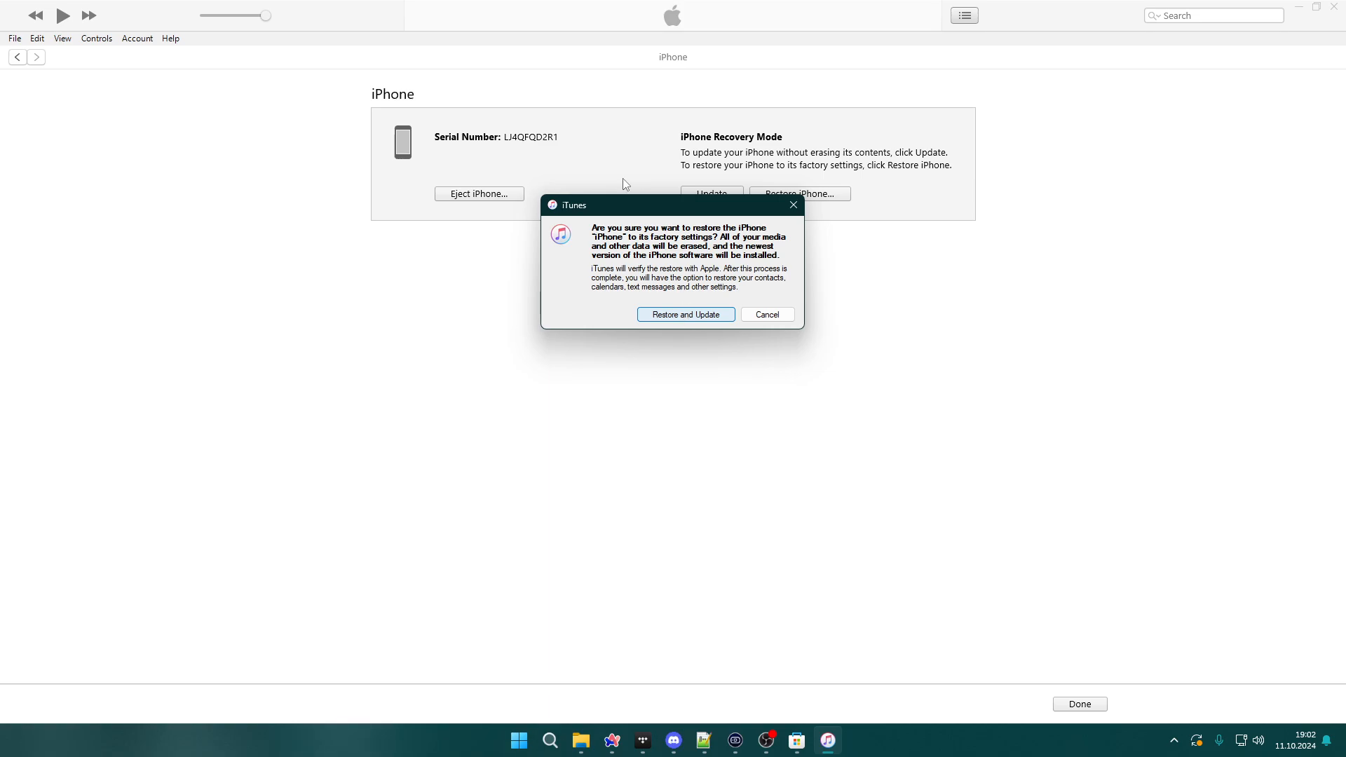